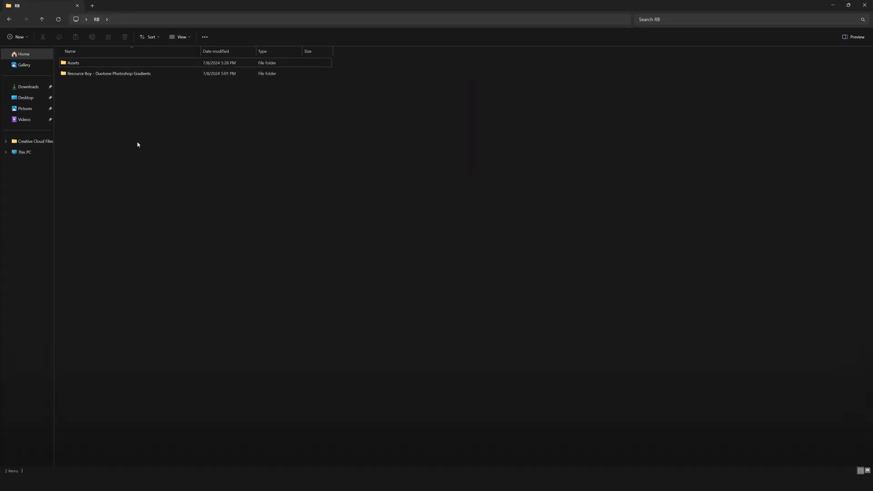
- Open the Resource Boy - Duotone Photoshop Gradients folder and select its License and GRD files
double_click(109, 73)
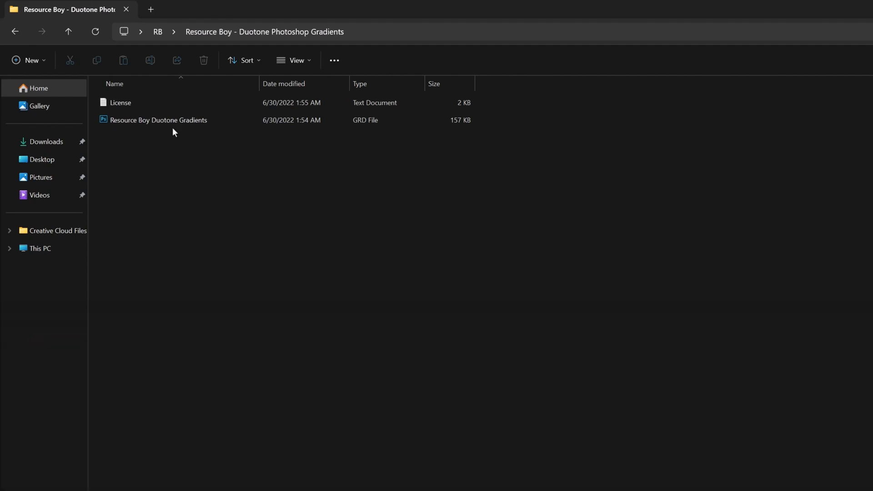
click(120, 102)
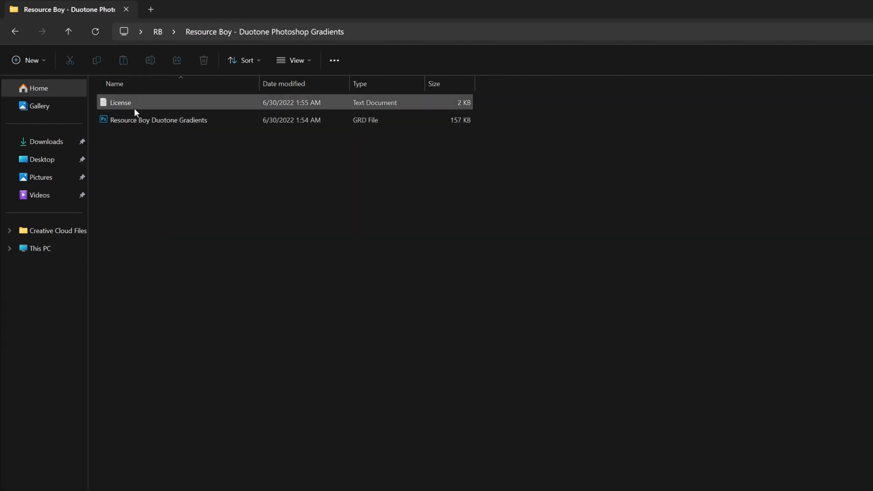
click(159, 120)
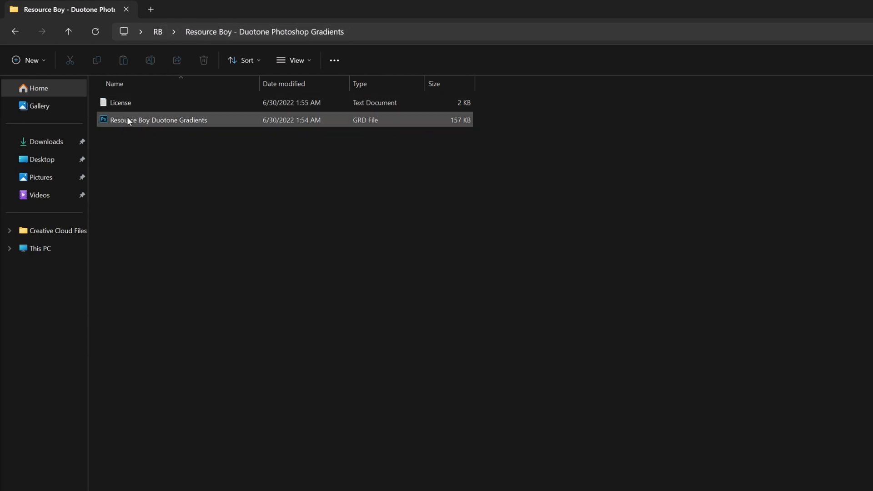
mouse_move(141, 123)
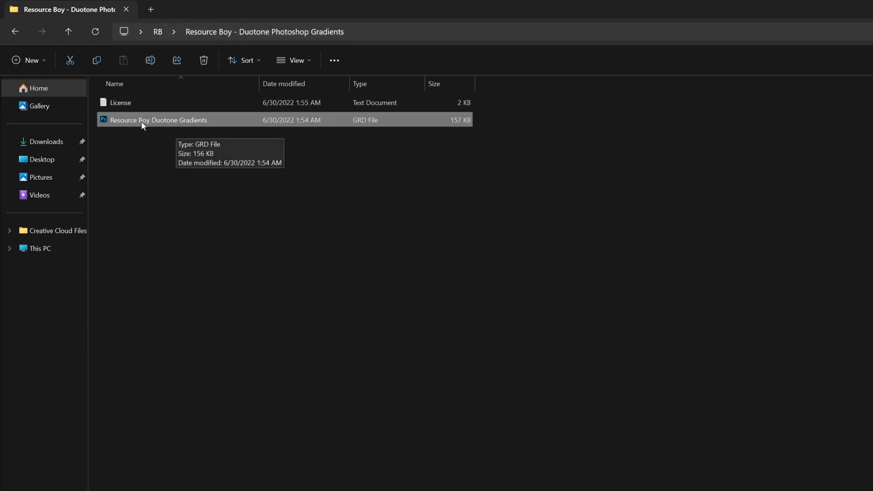
mouse_move(140, 127)
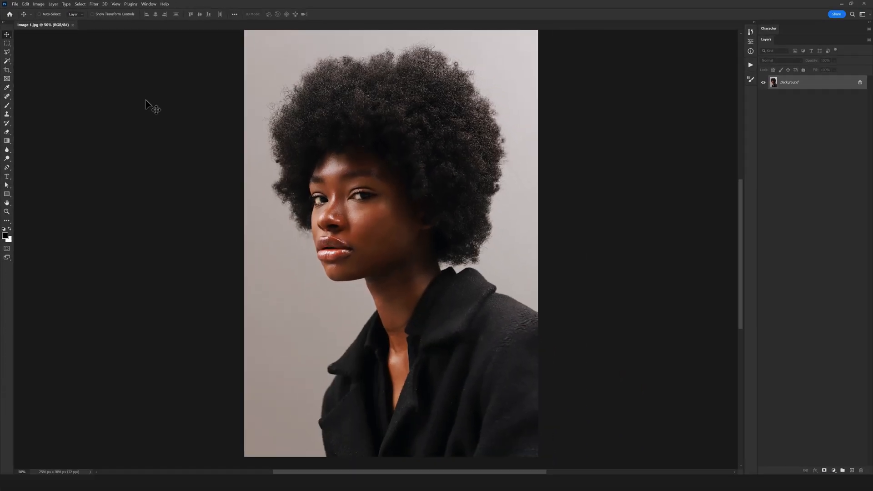
mouse_move(494, 217)
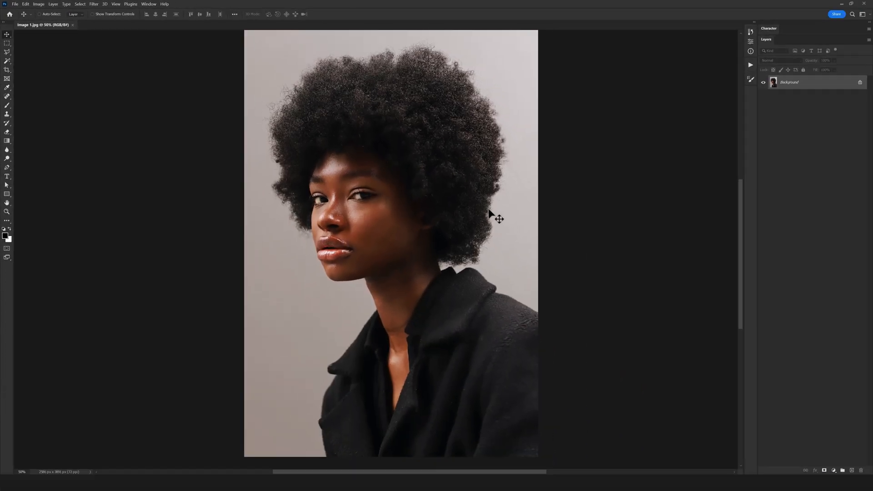
mouse_move(400, 229)
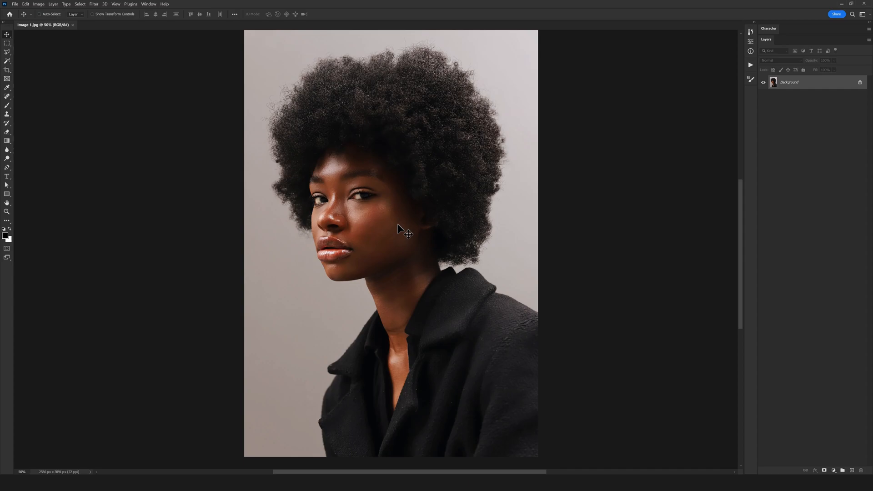
mouse_move(594, 447)
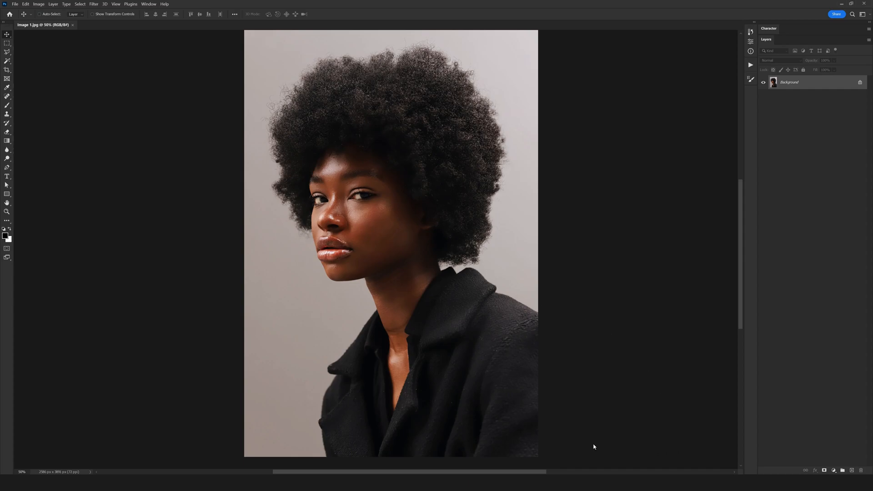
mouse_move(519, 134)
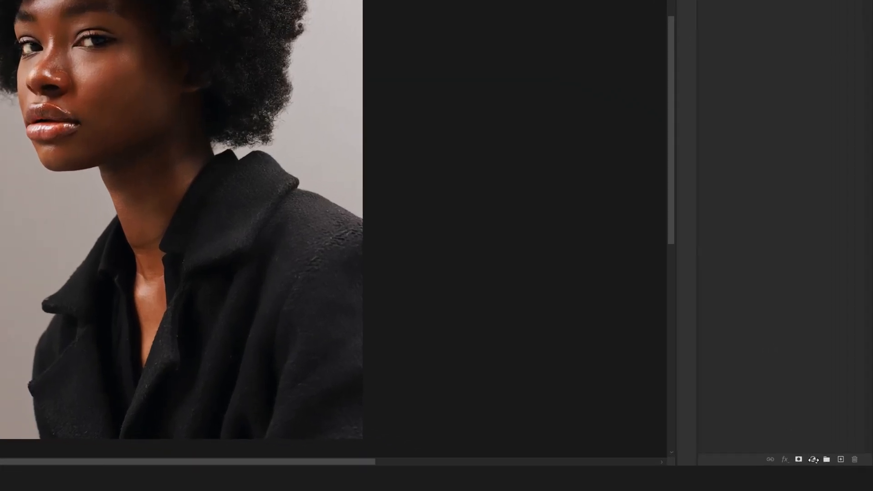
- Add a Gradient Map adjustment layer above the Background, making the portrait black and white
click(813, 459)
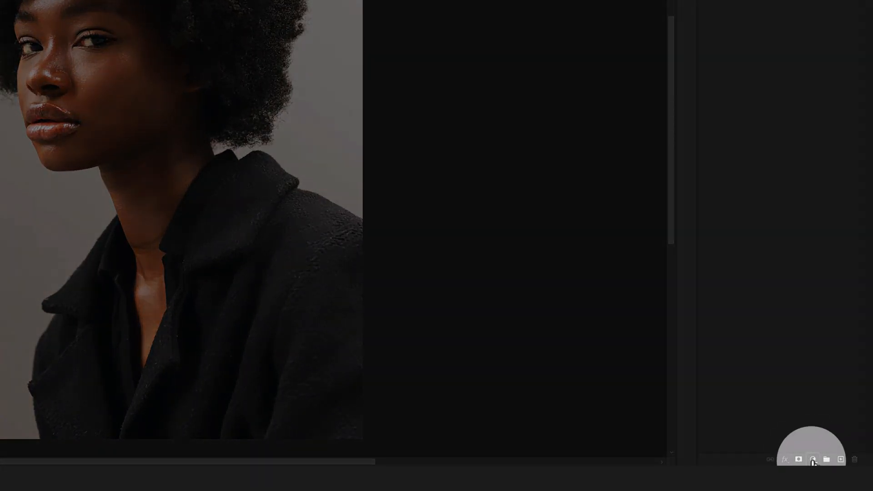
click(812, 460)
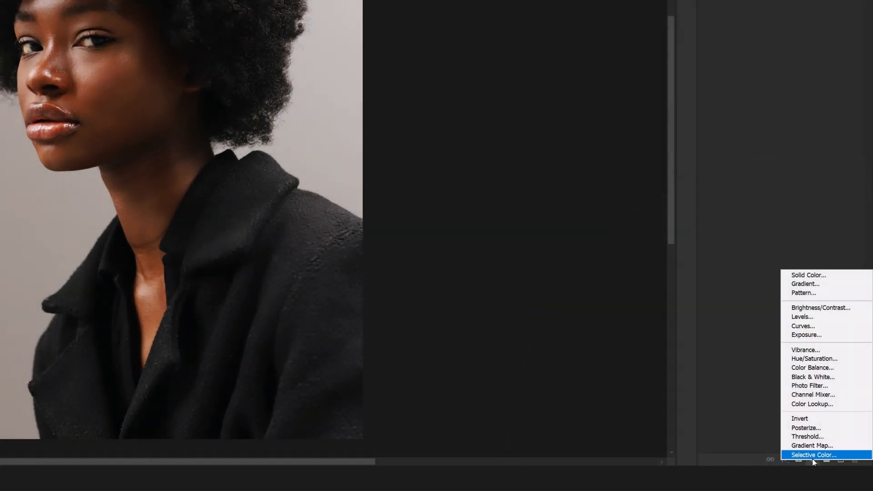
click(814, 455)
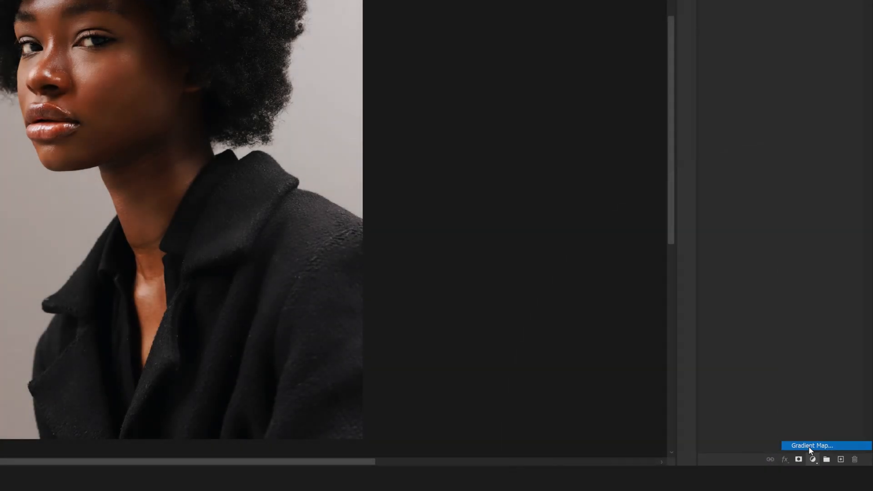
click(813, 446)
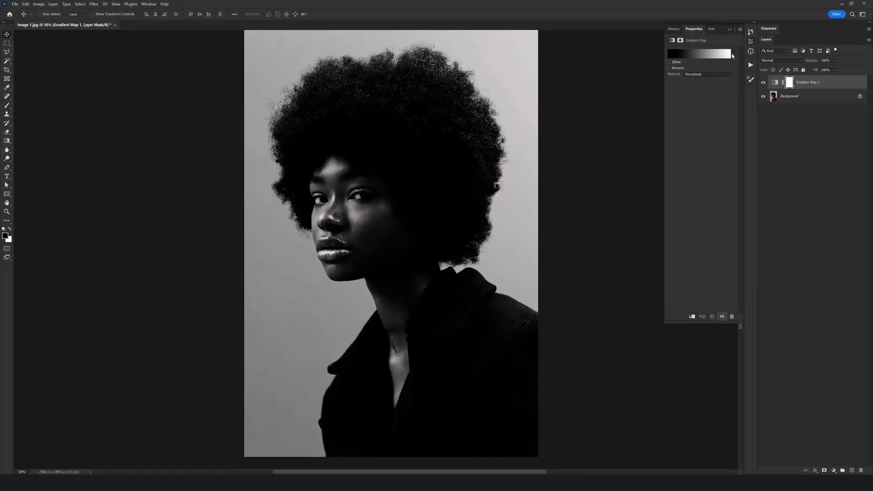
mouse_move(710, 39)
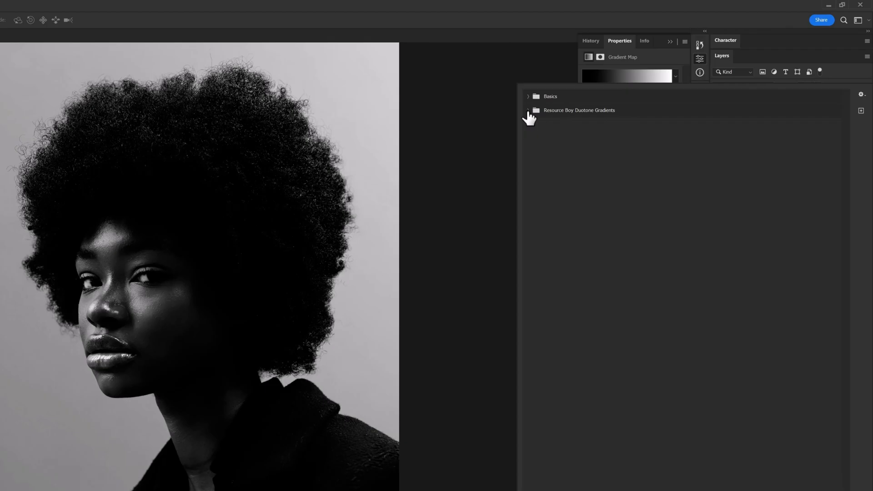
mouse_move(529, 112)
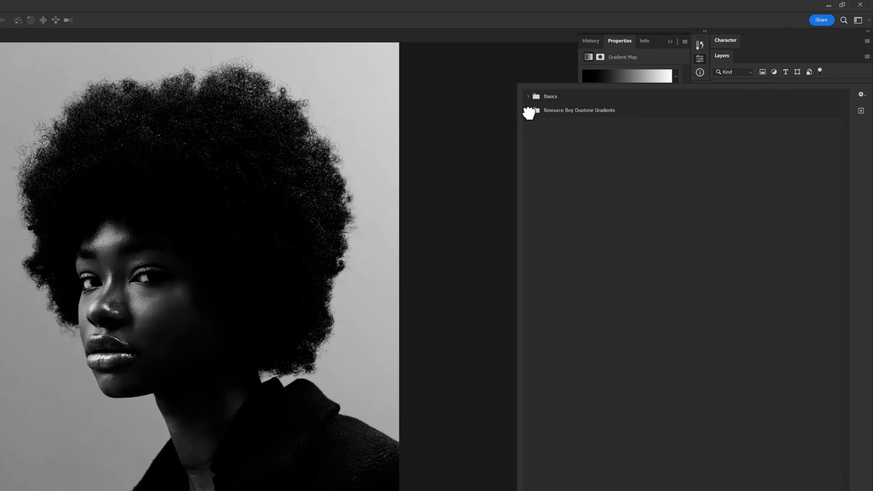
- Expand Resource Boy Duotone Gradients, try several duotones, and settle on purple-and-yellow
click(534, 109)
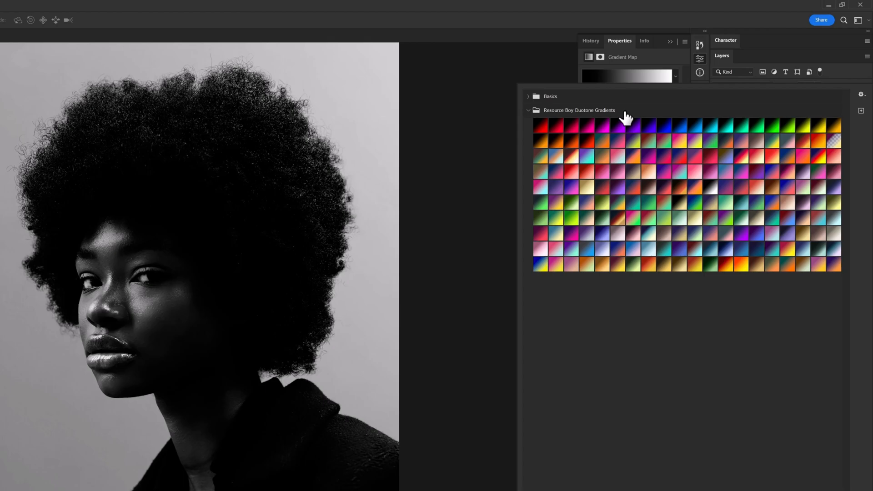
click(603, 139)
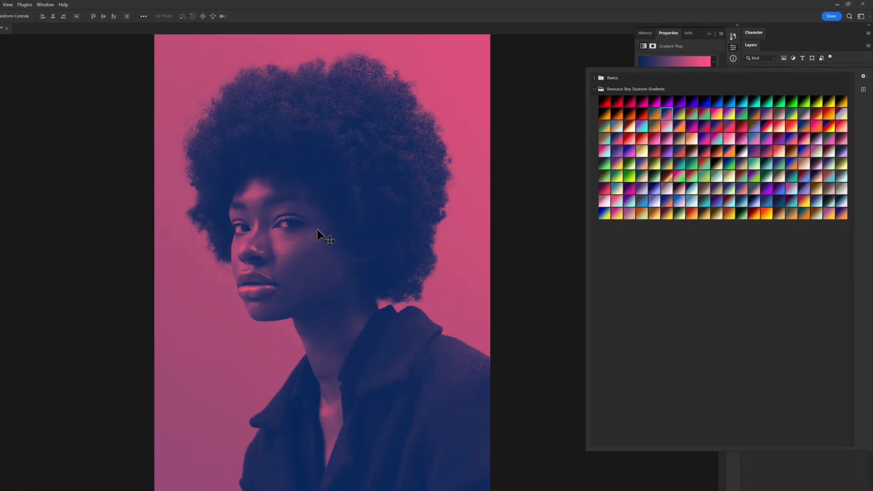
click(703, 126)
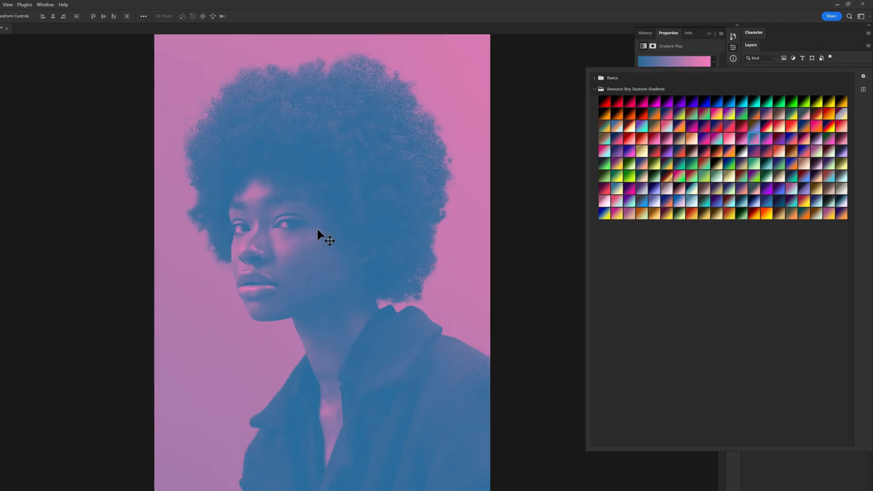
click(759, 176)
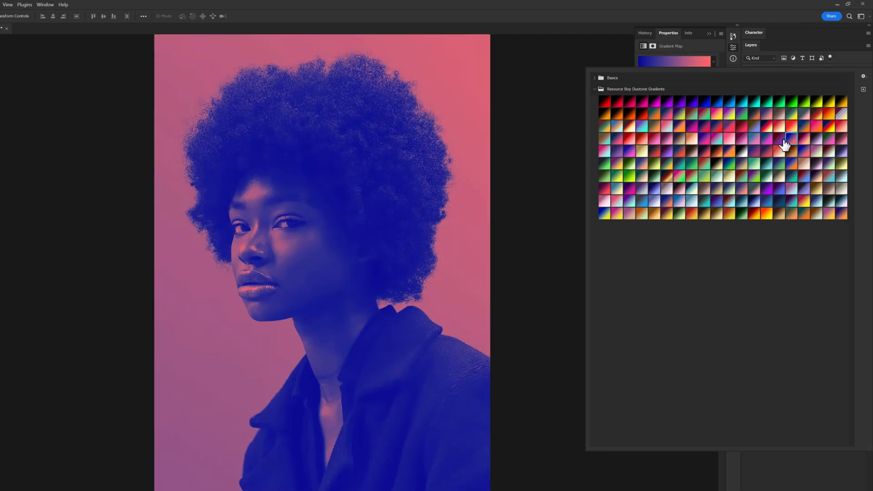
click(752, 137)
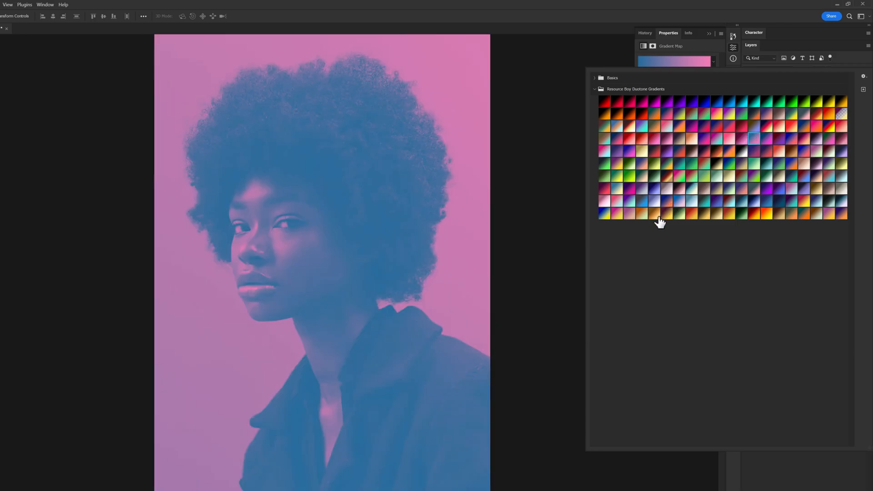
click(644, 202)
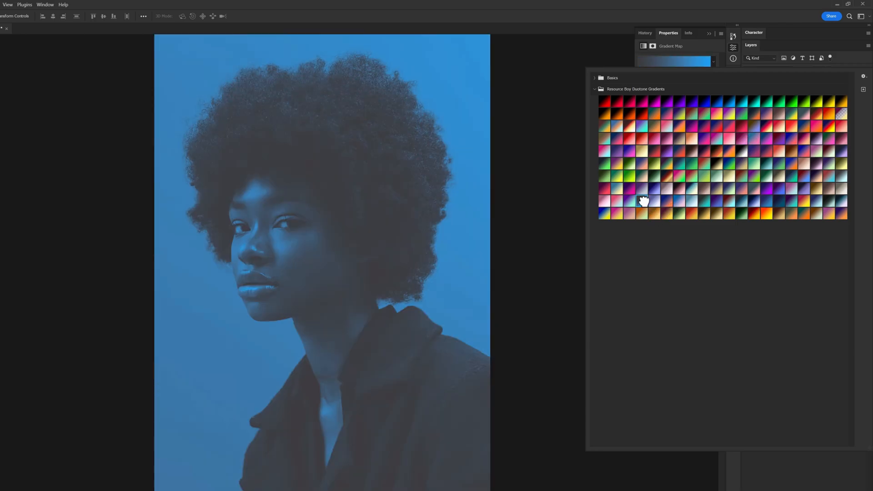
click(615, 168)
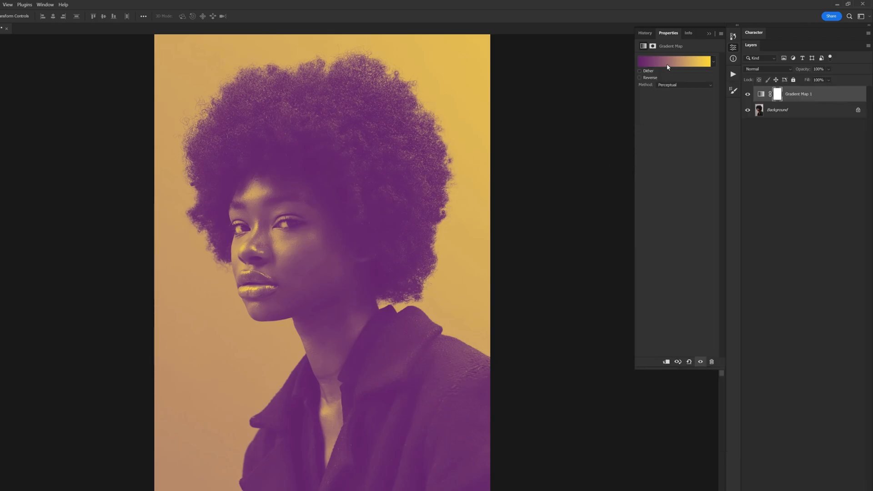
- In the Gradient Editor, recolour the gradient stops to magenta and mint green
click(674, 62)
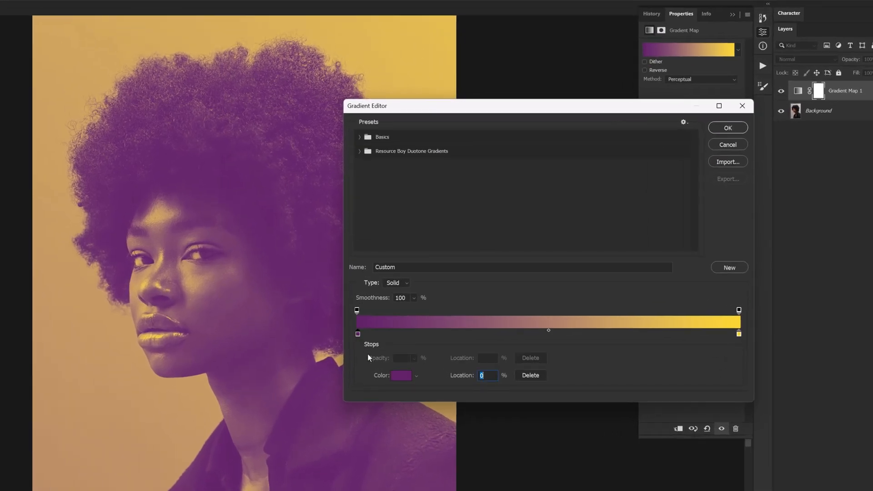
mouse_move(836, 286)
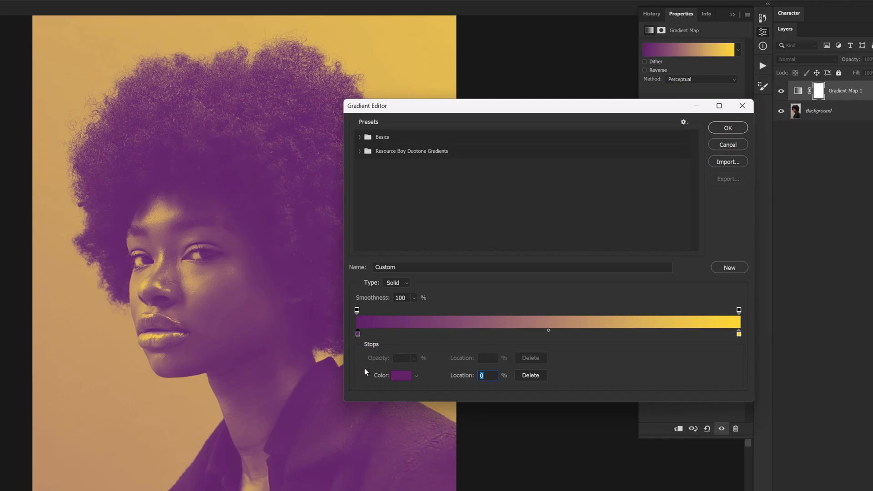
click(400, 375)
text(19533f)
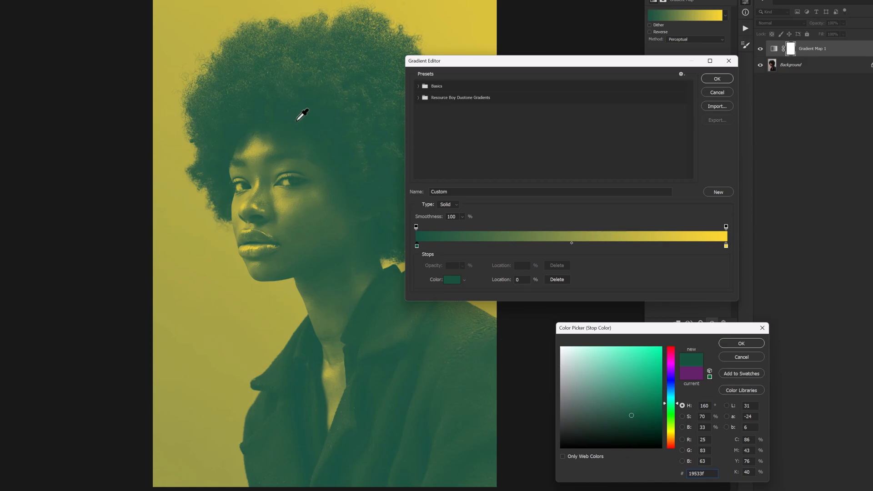
mouse_move(377, 93)
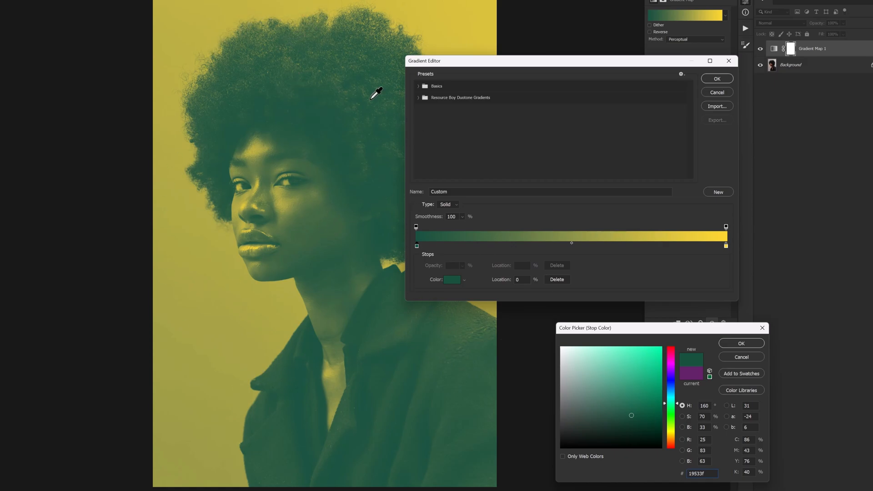
mouse_move(362, 183)
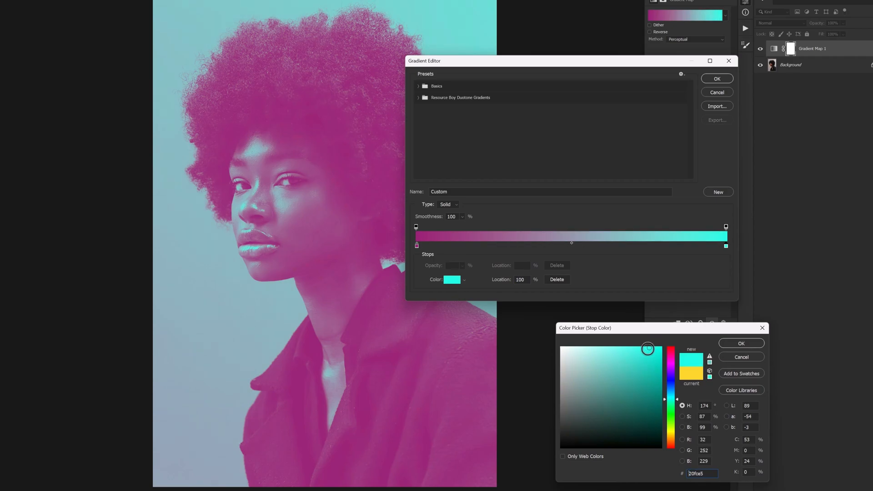
click(654, 347)
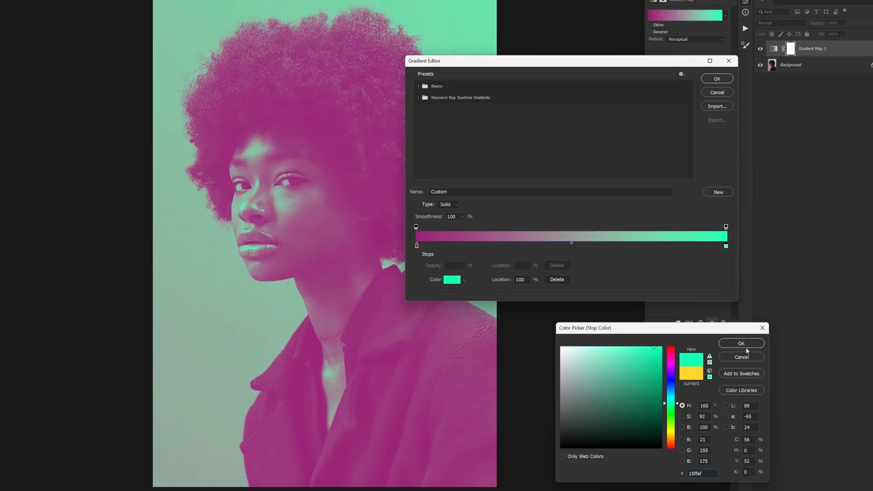
click(741, 343)
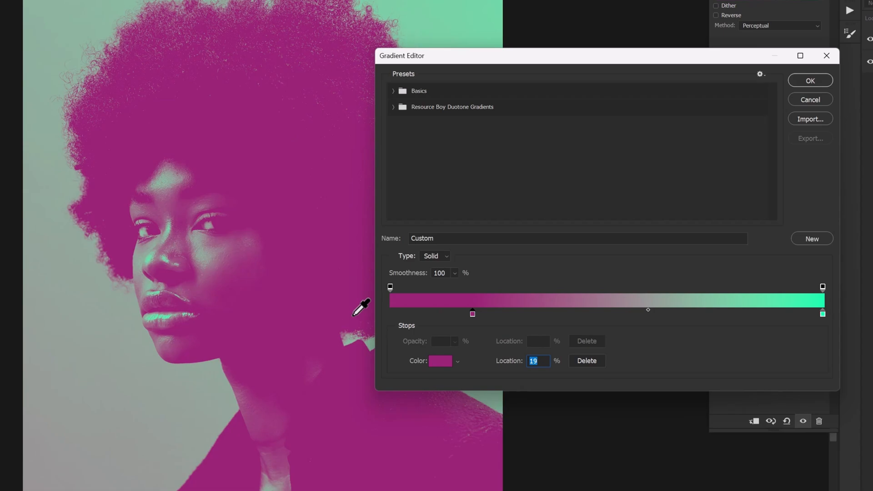
mouse_move(161, 199)
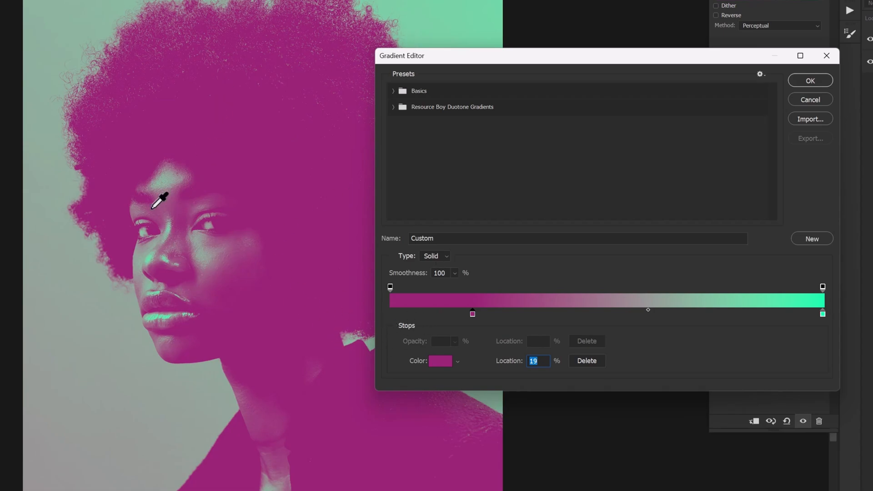
mouse_move(479, 326)
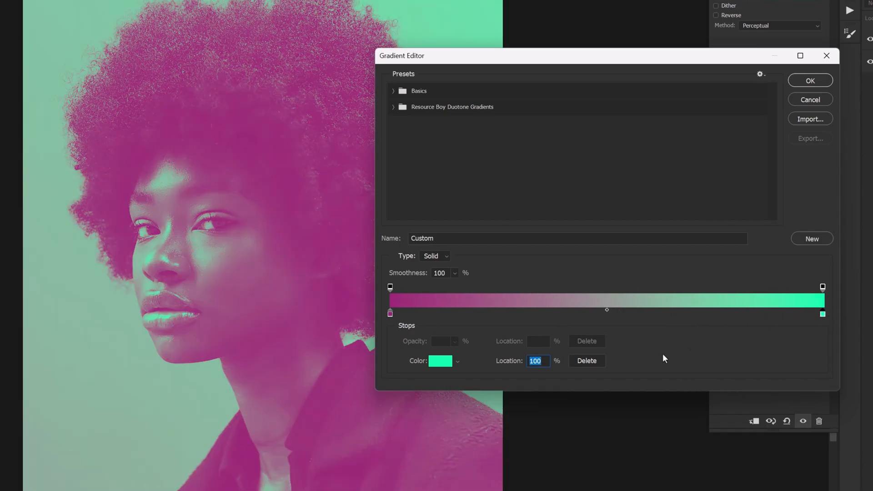
click(441, 361)
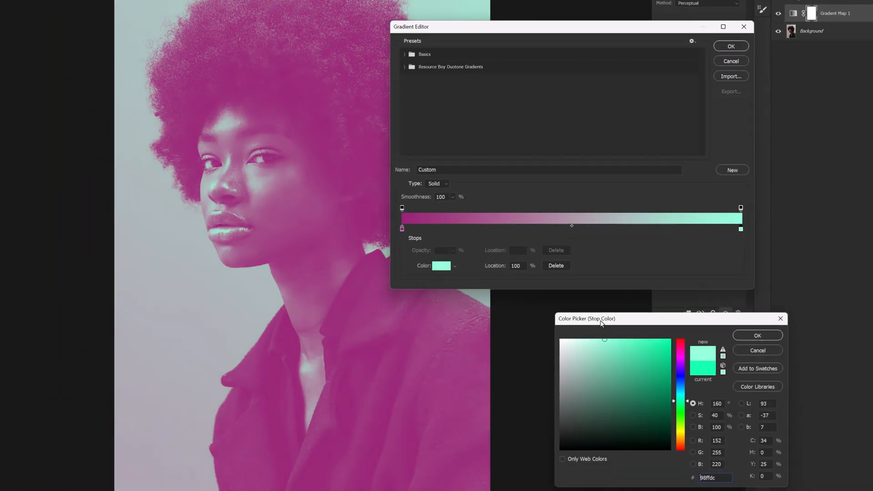
click(659, 340)
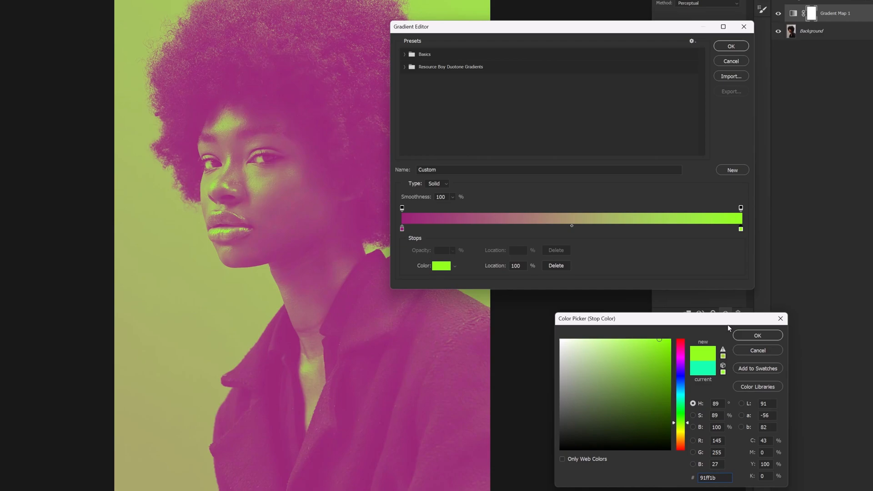
click(757, 334)
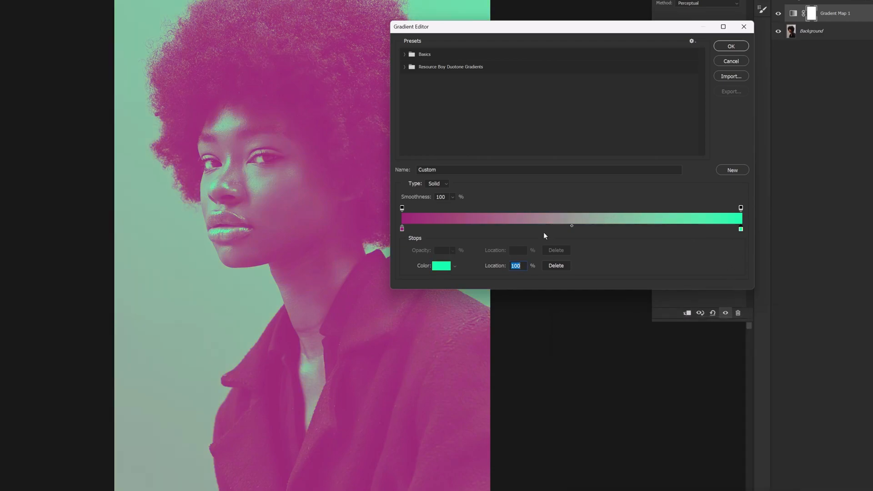
mouse_move(488, 112)
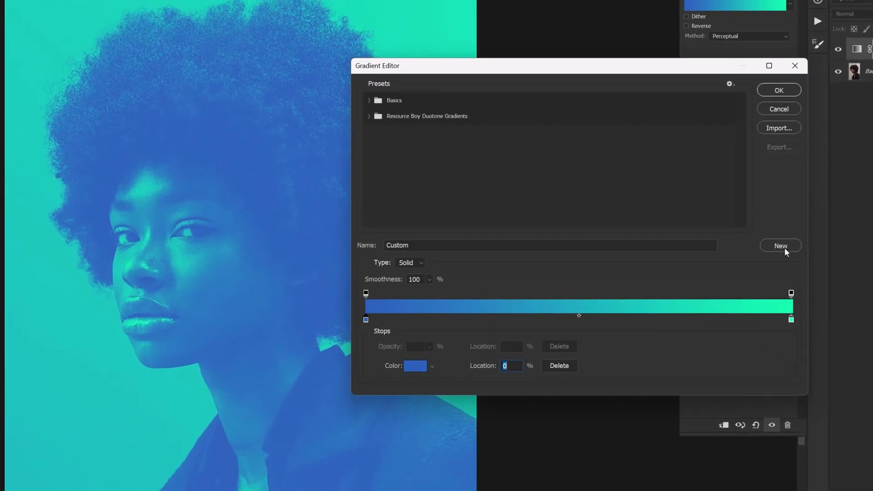
- Add the blue-to-green gradient as a new Custom preset and close the editor
click(780, 246)
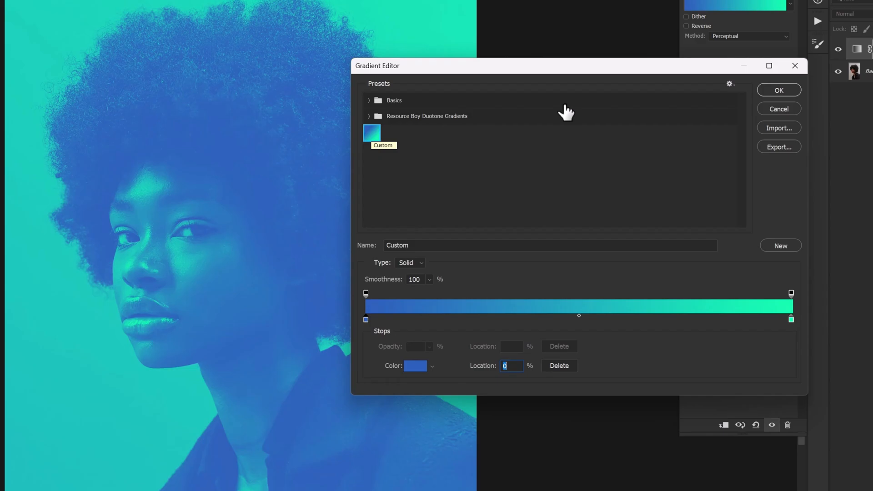
click(779, 90)
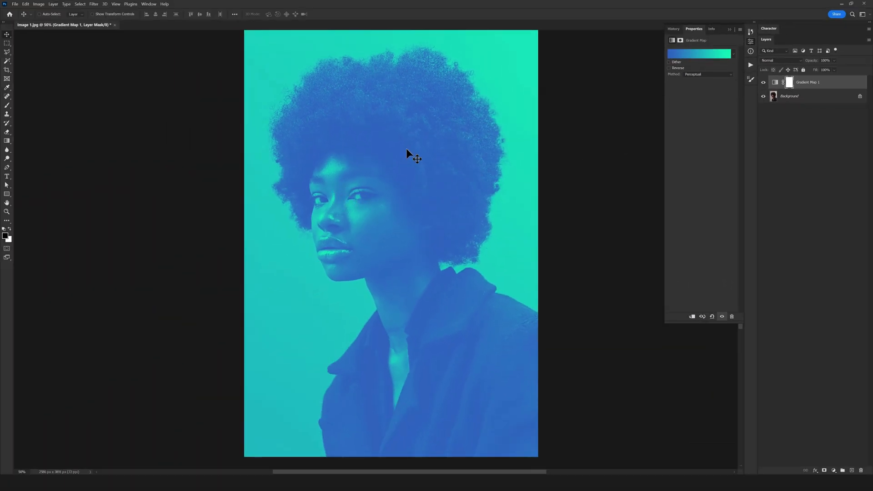
mouse_move(118, 397)
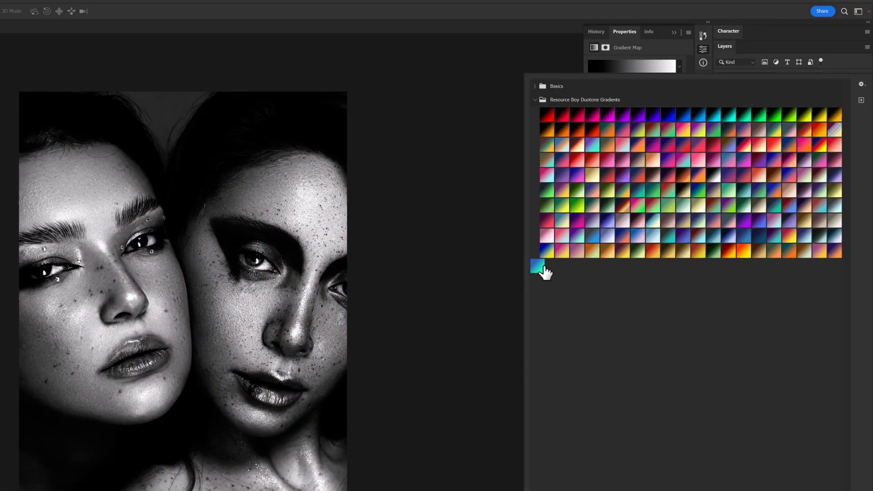
- Apply the custom blue-to-green preset, then switch to the teal-and-orange duotone
click(536, 265)
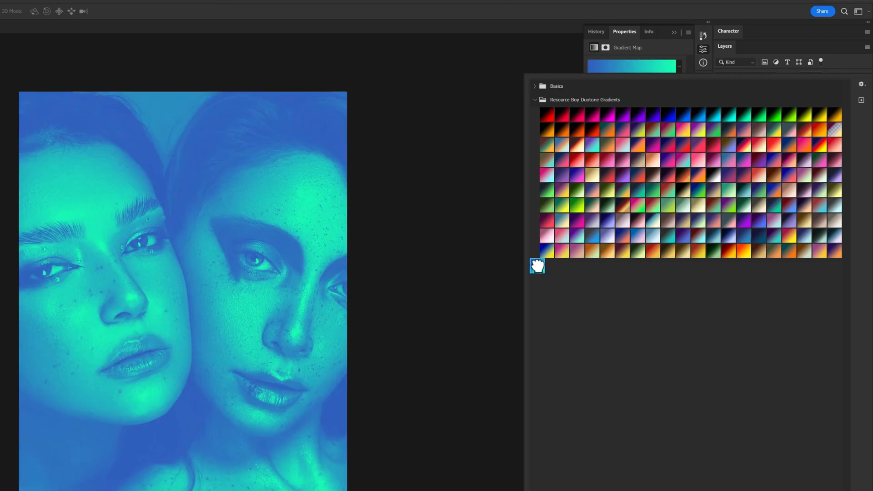
mouse_move(605, 250)
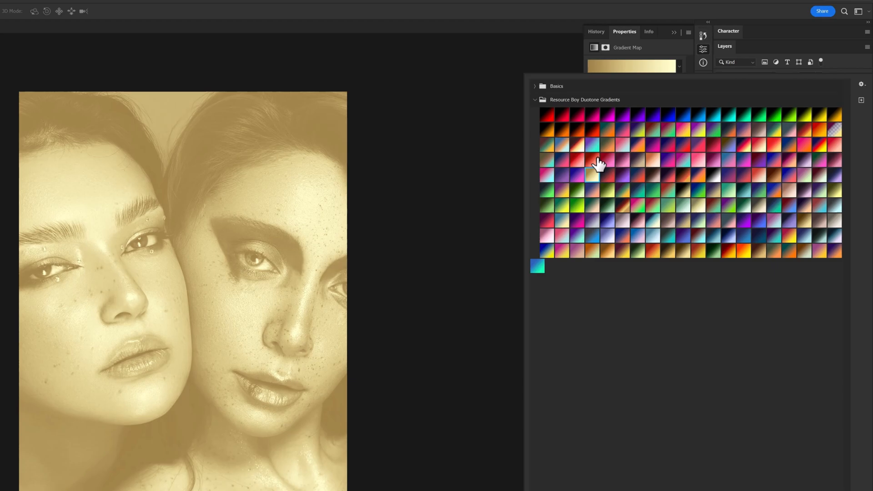
click(608, 129)
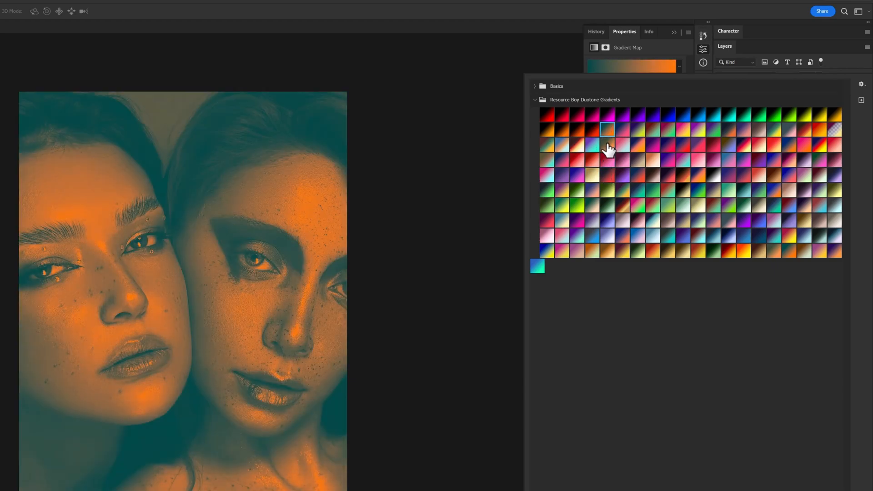